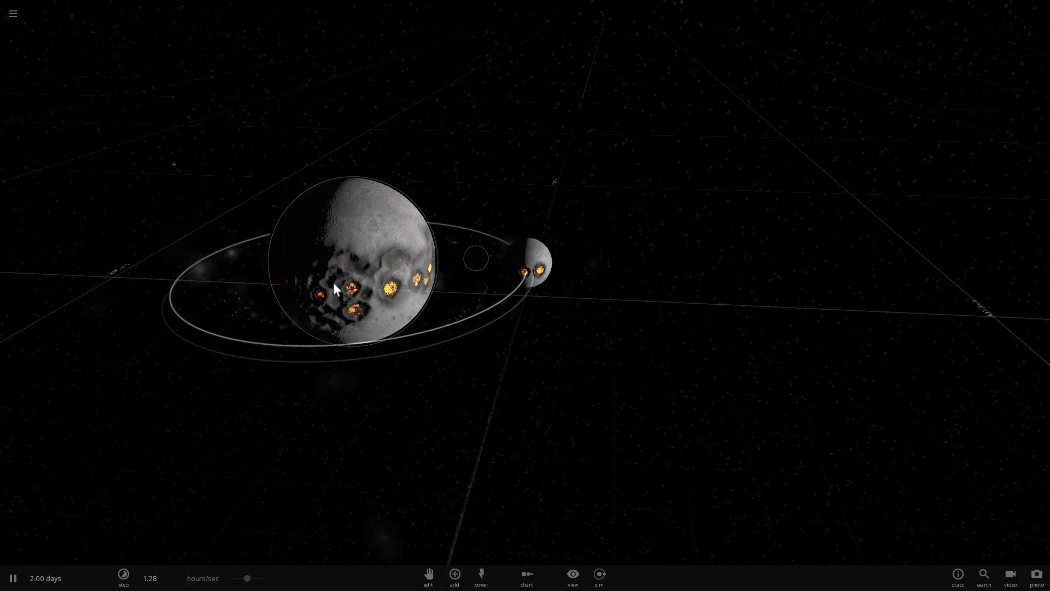
- Place a Mars-like impactor named Theia right beside Earth
{"action": "left_click_drag", "start_coordinate": [335, 288], "coordinate": [117, 121]}
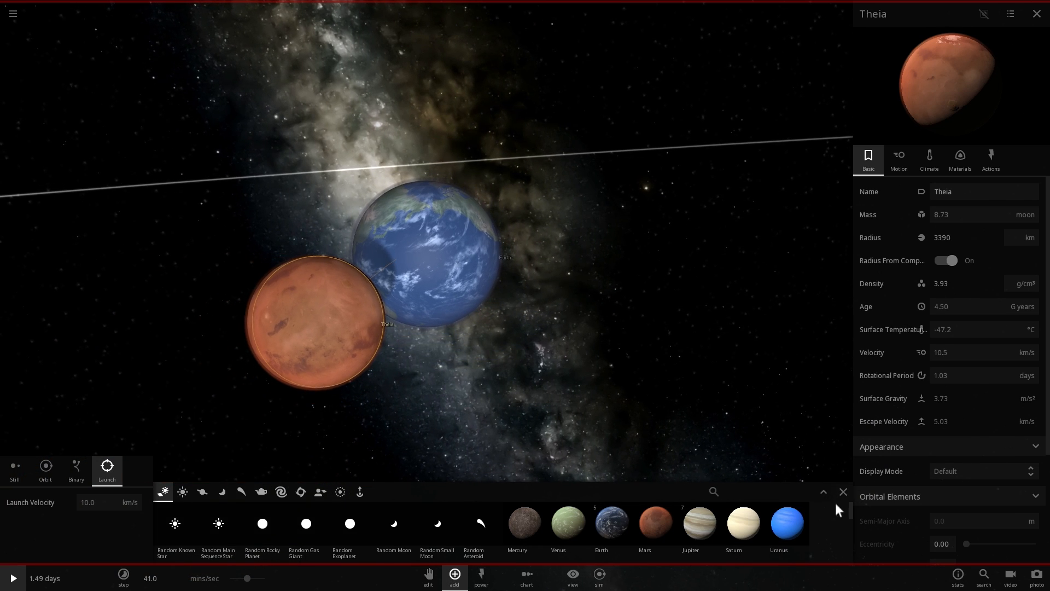
{"action": "left_click", "coordinate": [842, 493]}
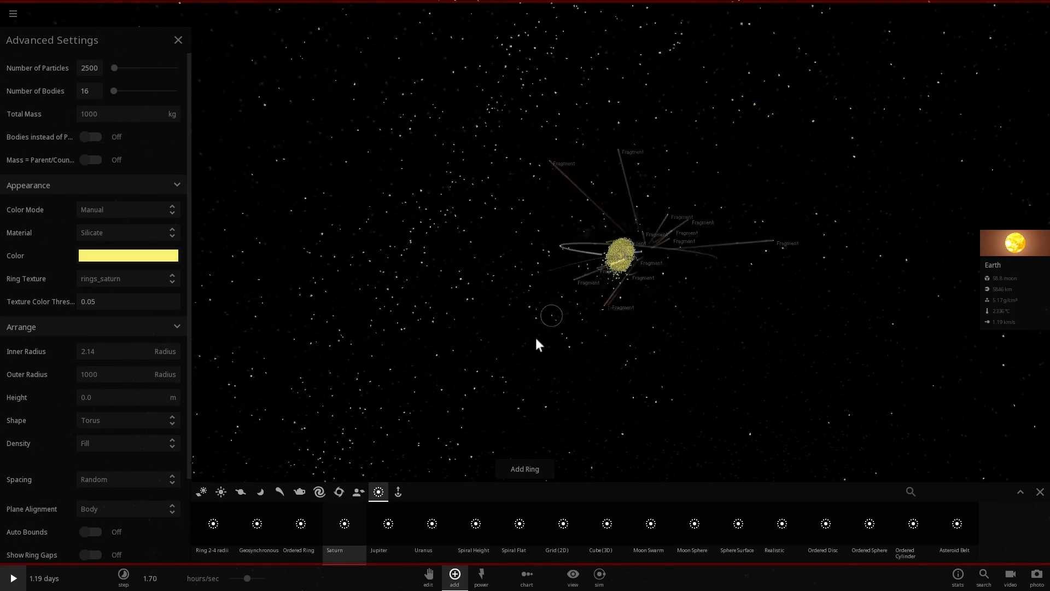
- Drop the configured yellow silicate particle ring around the hot Earth
{"action": "left_click", "coordinate": [10, 578]}
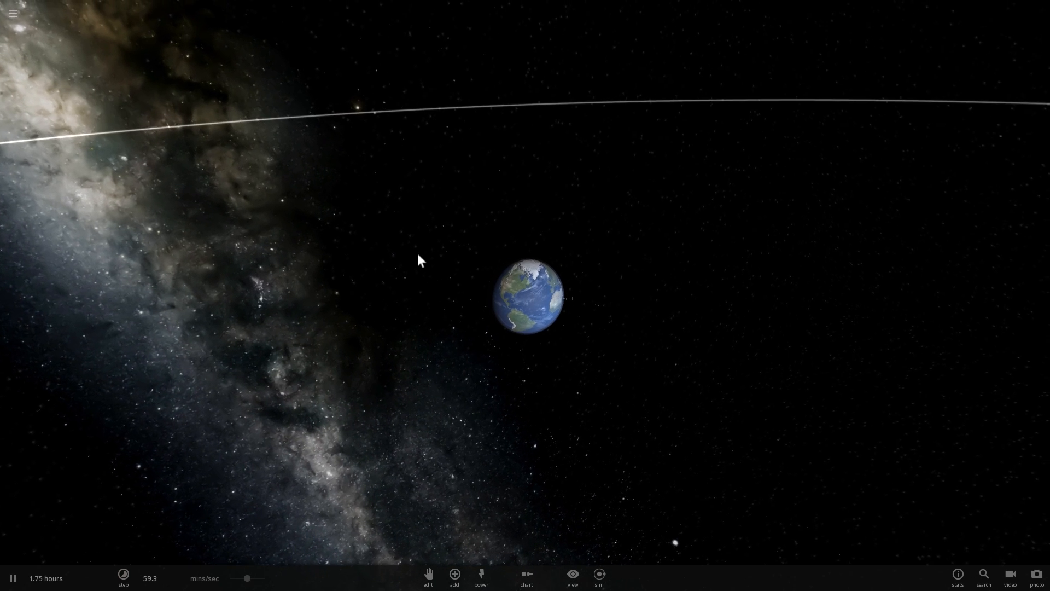
- Select Earth to bring up its properties panel (mass 1.00 earth, radius 6371 km)
{"action": "left_click", "coordinate": [456, 590]}
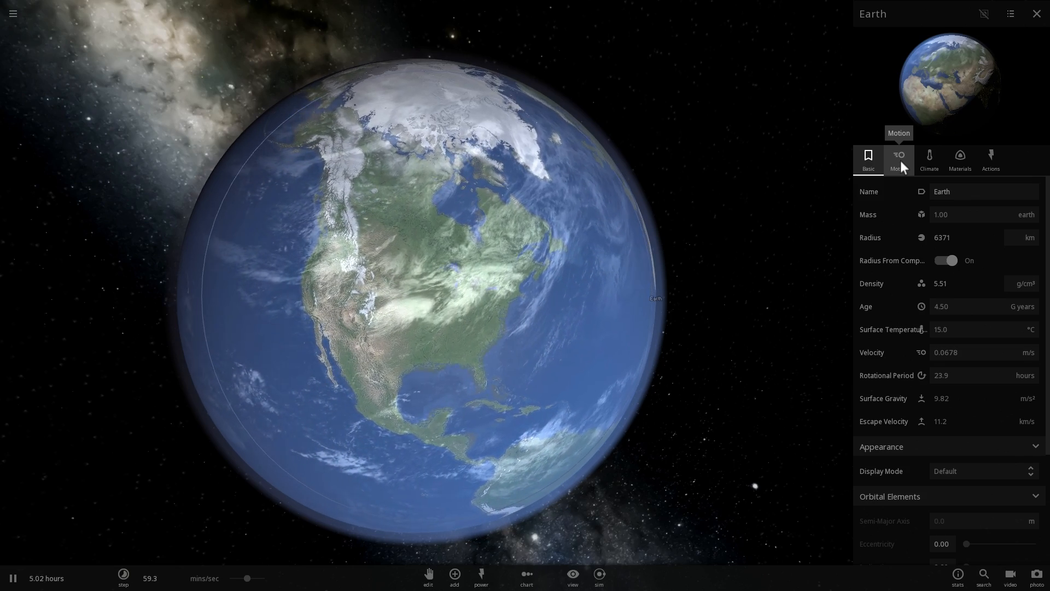
- Set Earth's rotational period to 13.6 hours in its Motion properties
{"action": "left_click", "coordinate": [900, 158]}
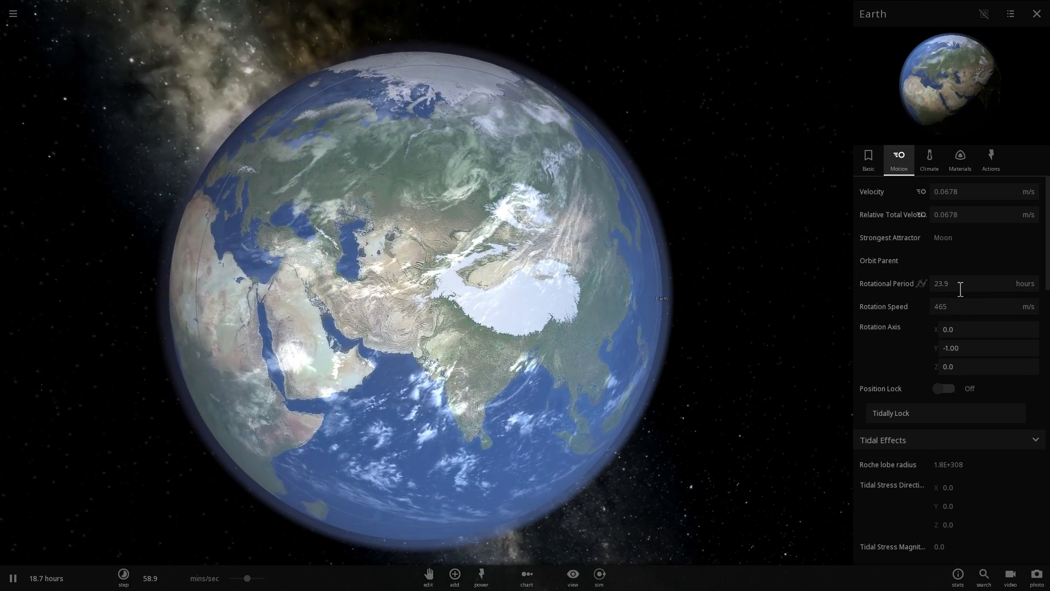
{"action": "left_click", "coordinate": [961, 283]}
{"action": "type", "text": "19.2"}
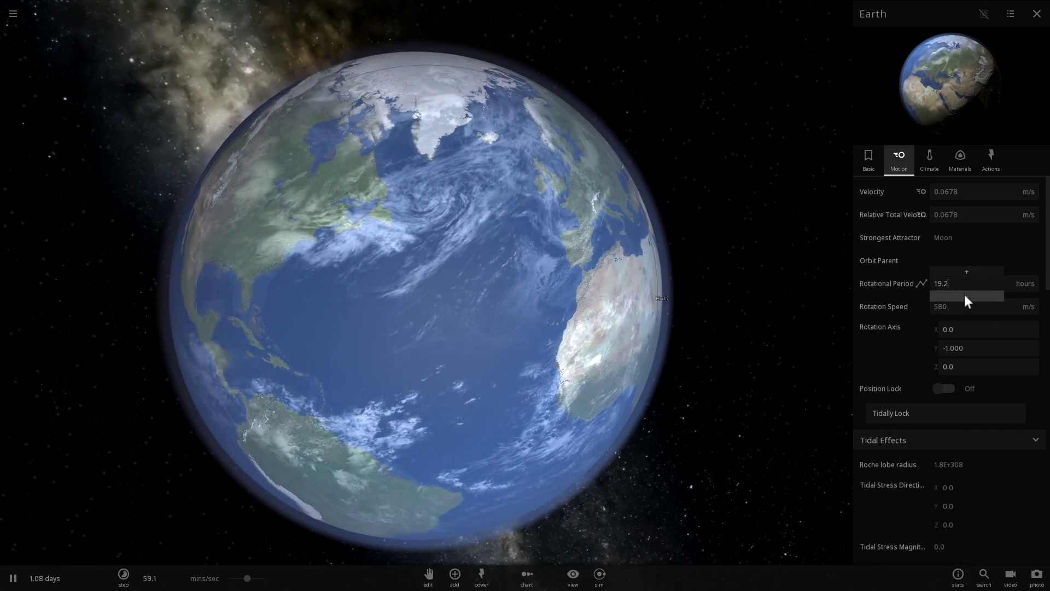
{"action": "type", "text": "13.6"}
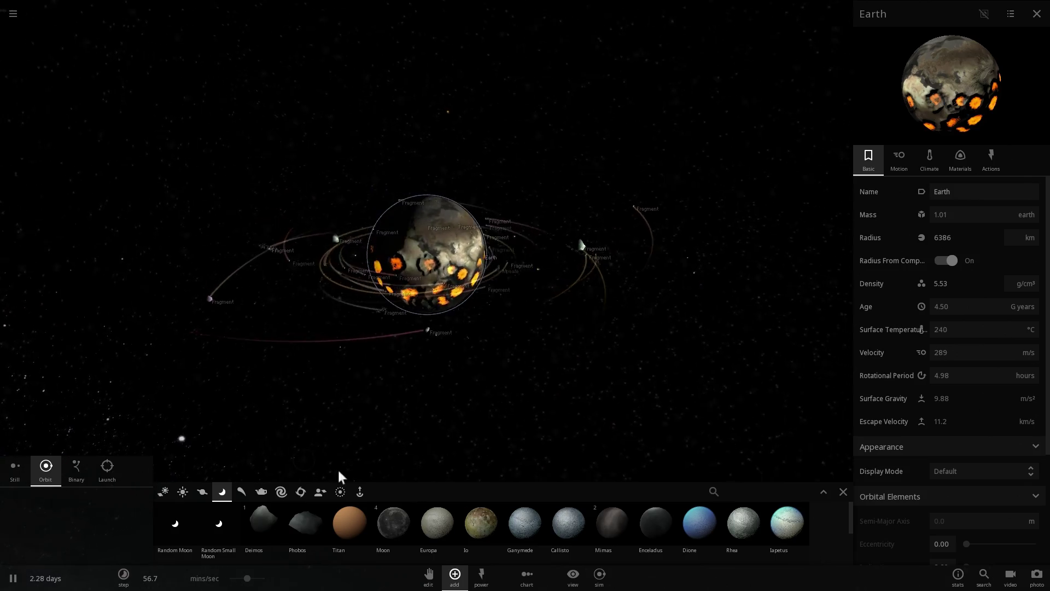
{"action": "mouse_move", "coordinate": [391, 524]}
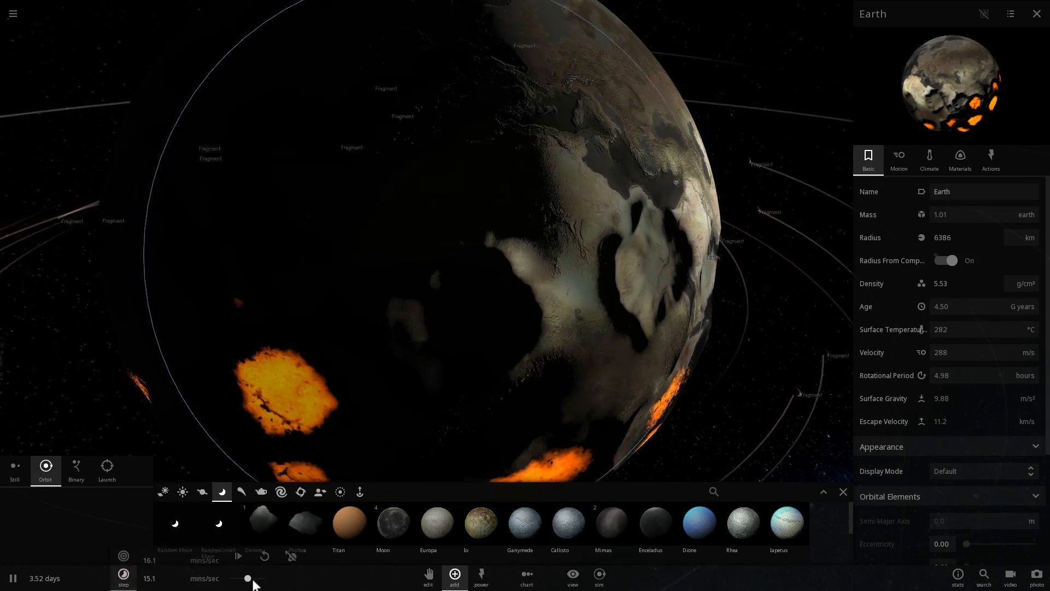
- Slow the time rate, drop the Moon into binary orbit around Earth, then bring up the main menu
{"action": "left_click_drag", "start_coordinate": [248, 578], "coordinate": [246, 577]}
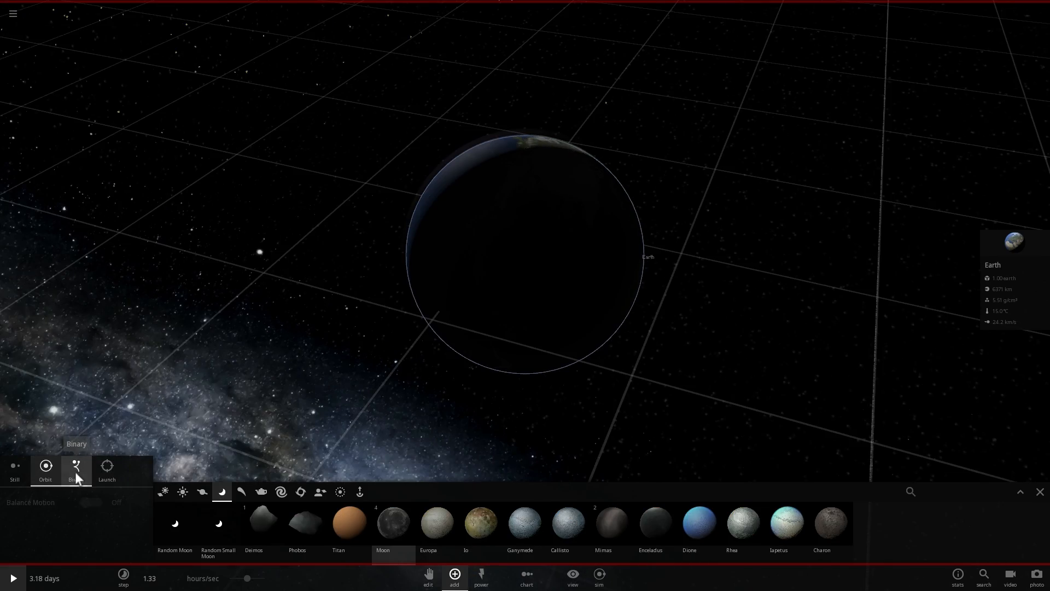
{"action": "left_click", "coordinate": [76, 466]}
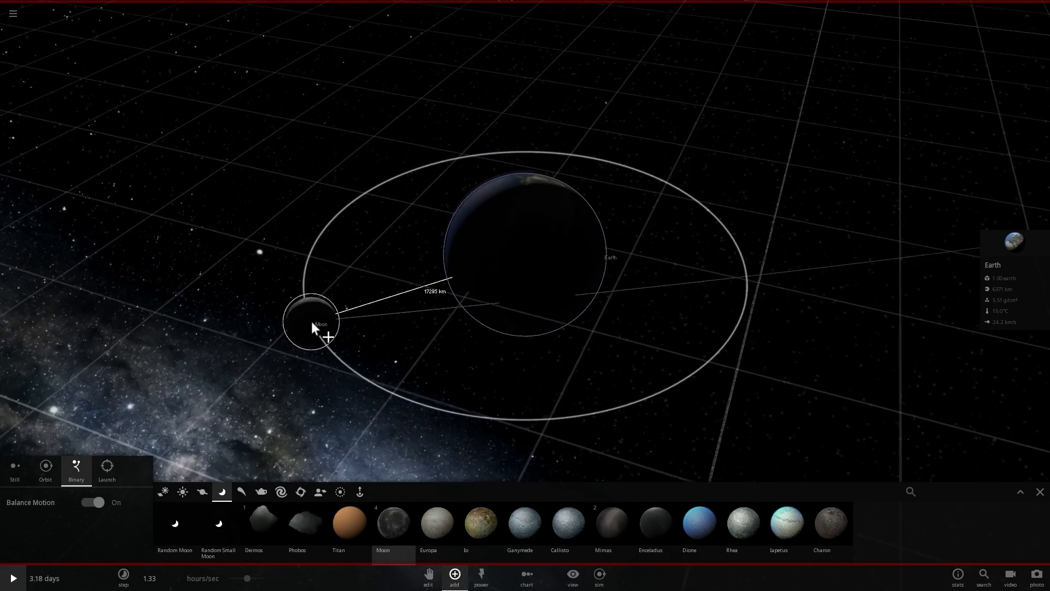
{"action": "left_click", "coordinate": [15, 579]}
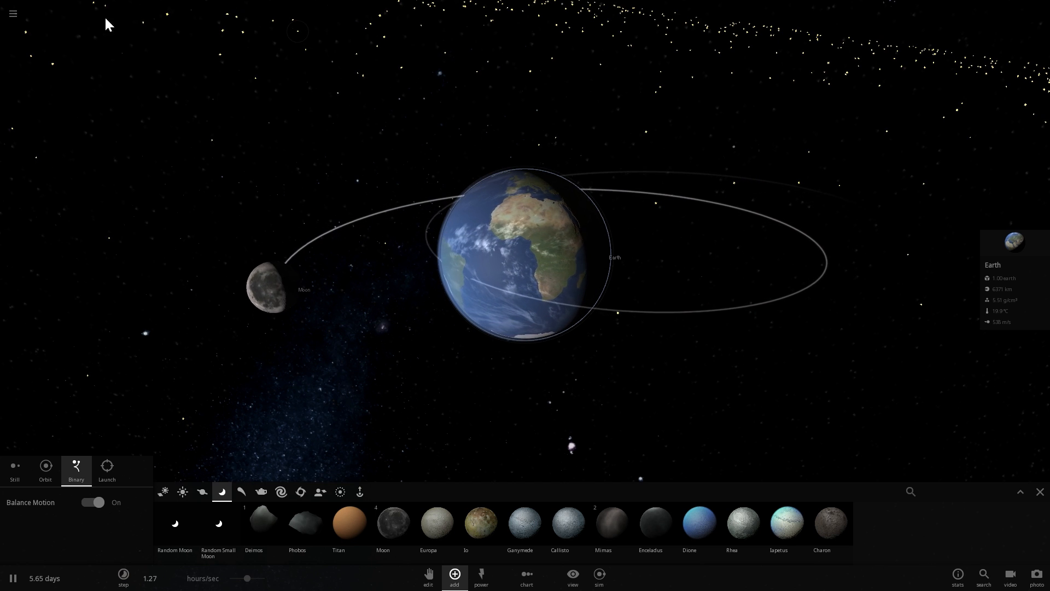
{"action": "left_click", "coordinate": [14, 13]}
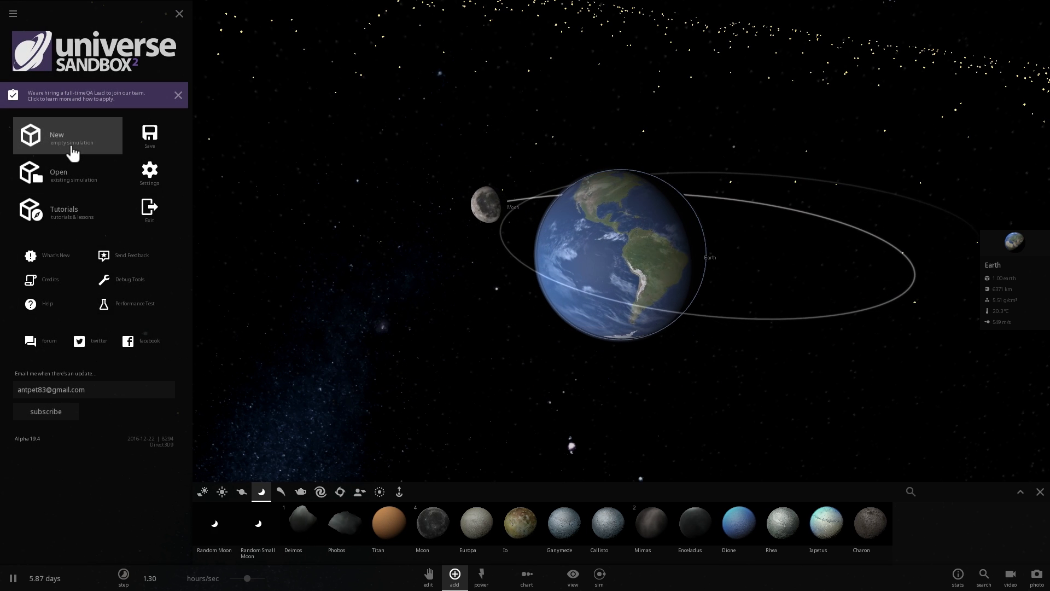
- Start a new empty simulation and place Earth in it
{"action": "left_click", "coordinate": [68, 136]}
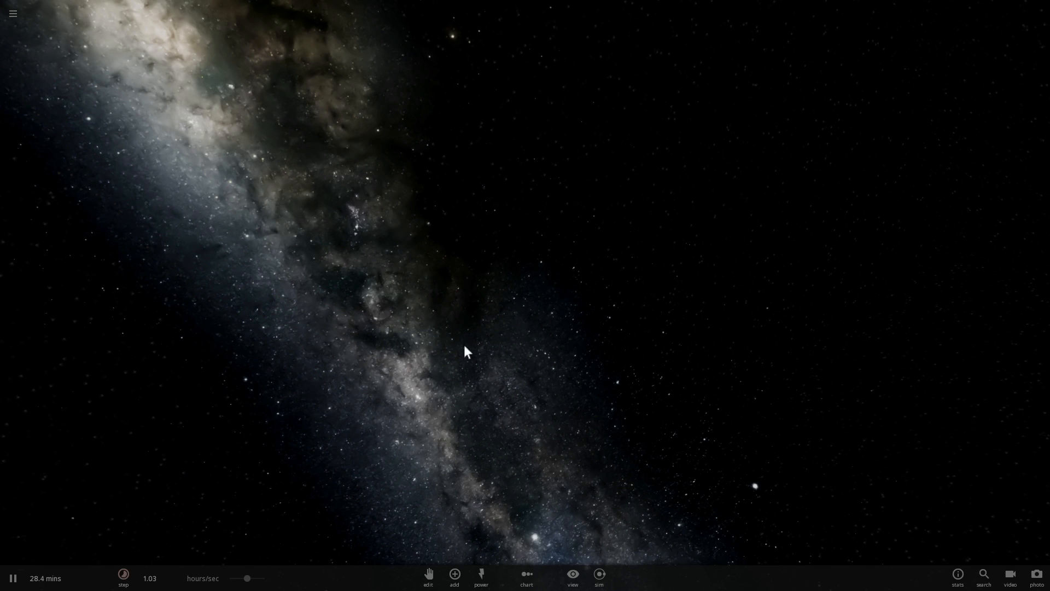
{"action": "left_click", "coordinate": [454, 576]}
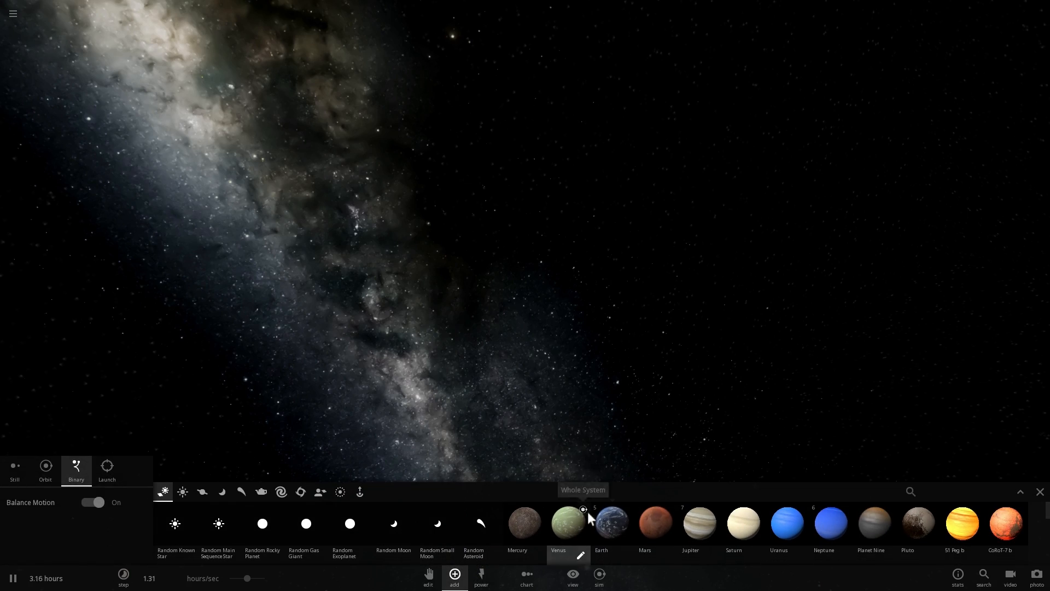
{"action": "left_click", "coordinate": [612, 525]}
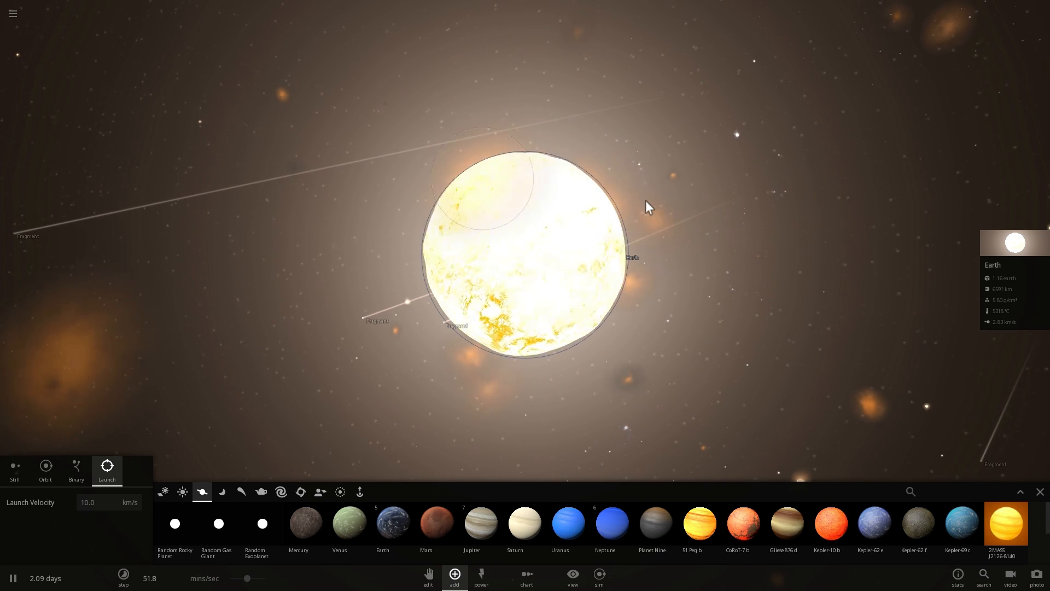
{"action": "mouse_move", "coordinate": [383, 524]}
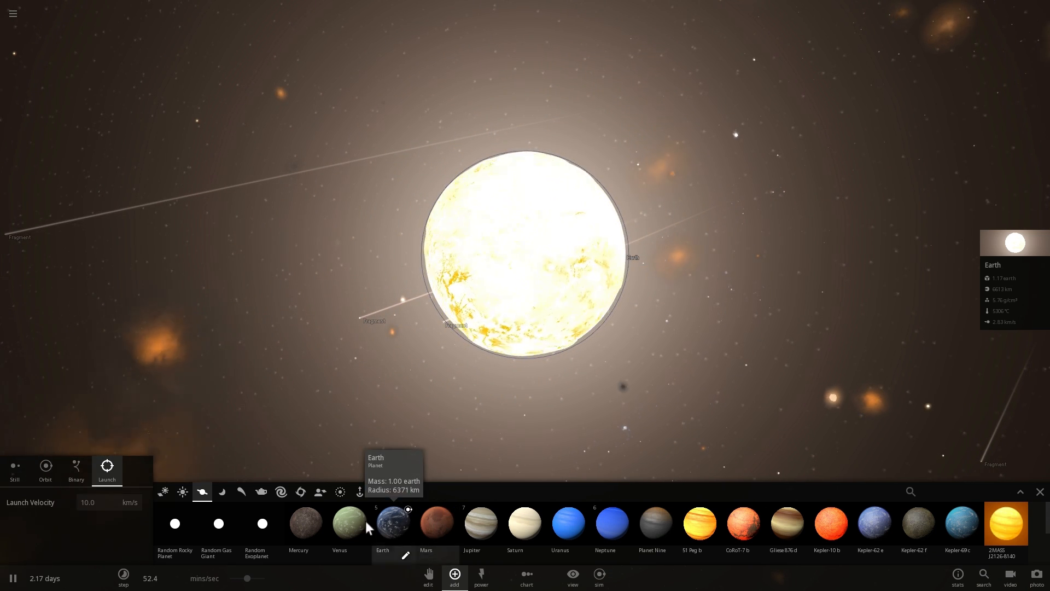
- Choose Earth as the next body to launch at the lava-scarred Earth
{"action": "left_click", "coordinate": [241, 492]}
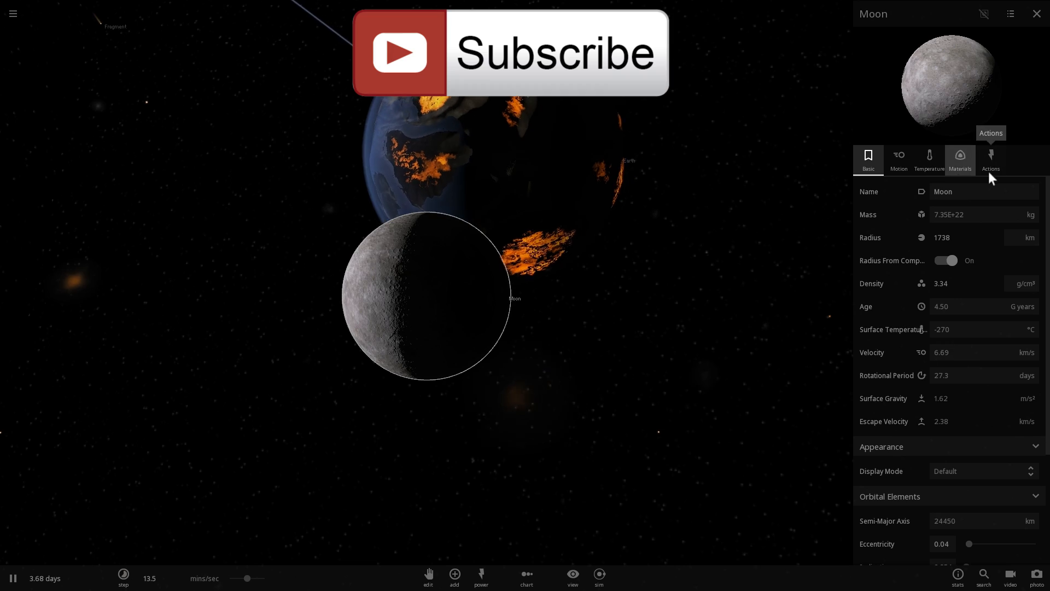
- Show Earth's Actions panel and raise the simulation rate to about 52 mins/sec
{"action": "left_click", "coordinate": [991, 157]}
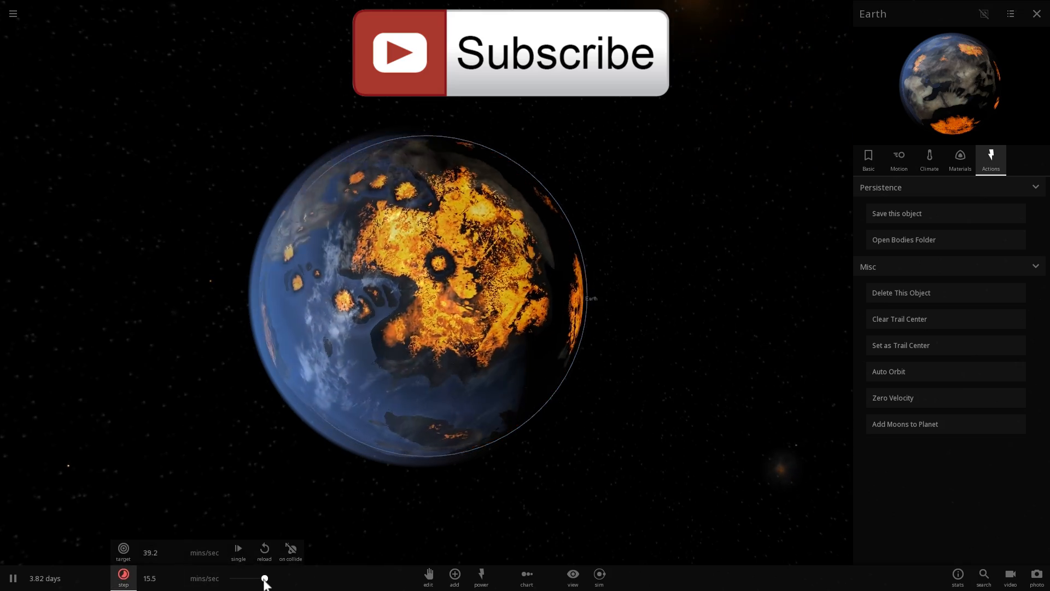
{"action": "left_click_drag", "start_coordinate": [264, 579], "coordinate": [241, 579]}
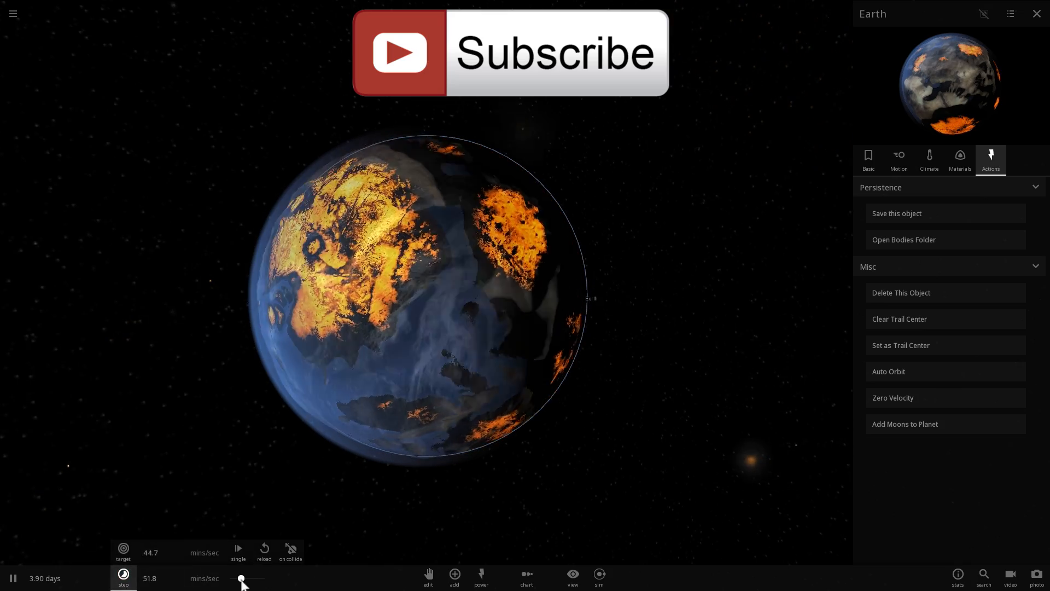